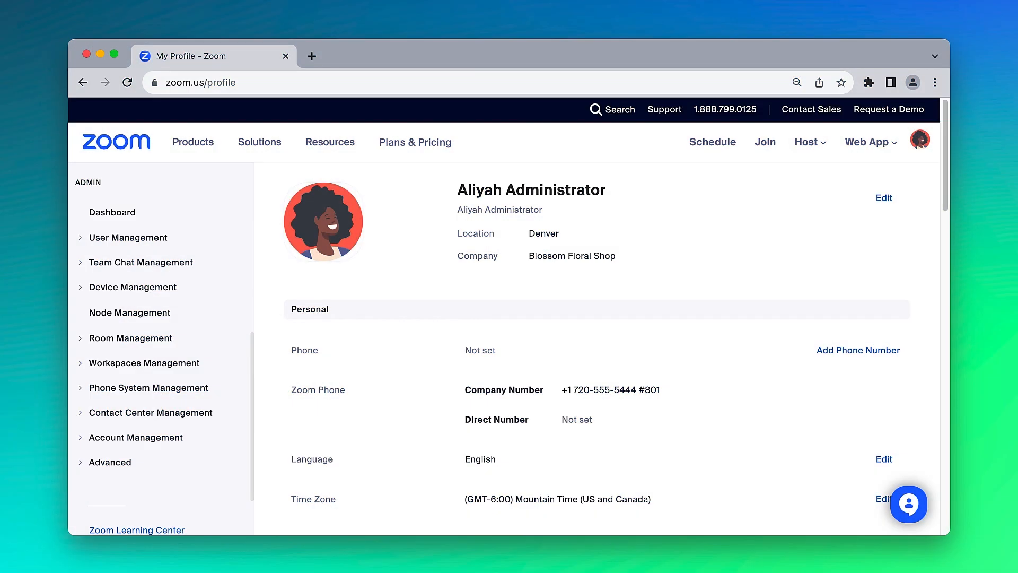
mouse_move(275, 363)
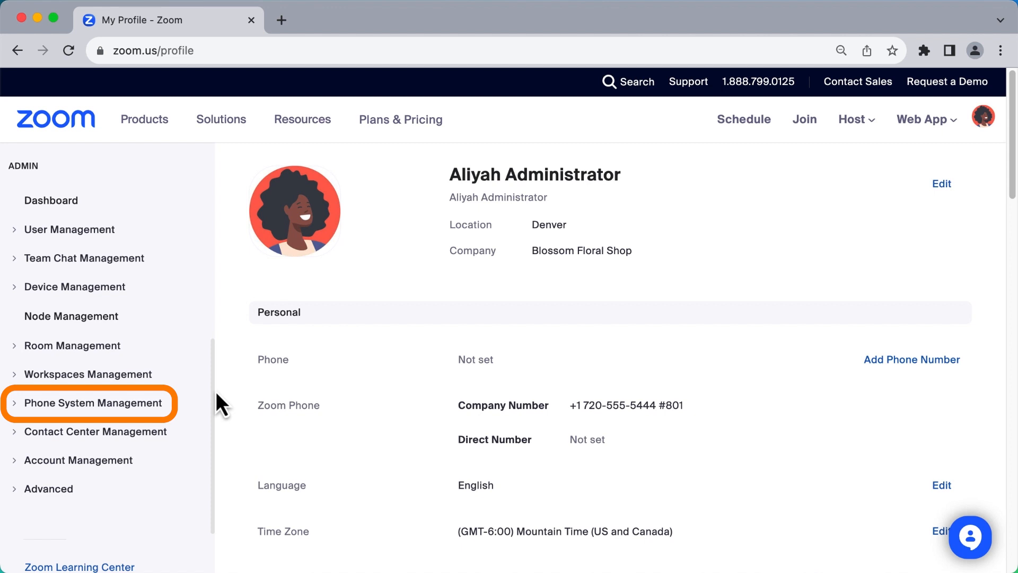
- Show the Zoom Phone users list via Phone System Management > Users & Rooms
click(89, 403)
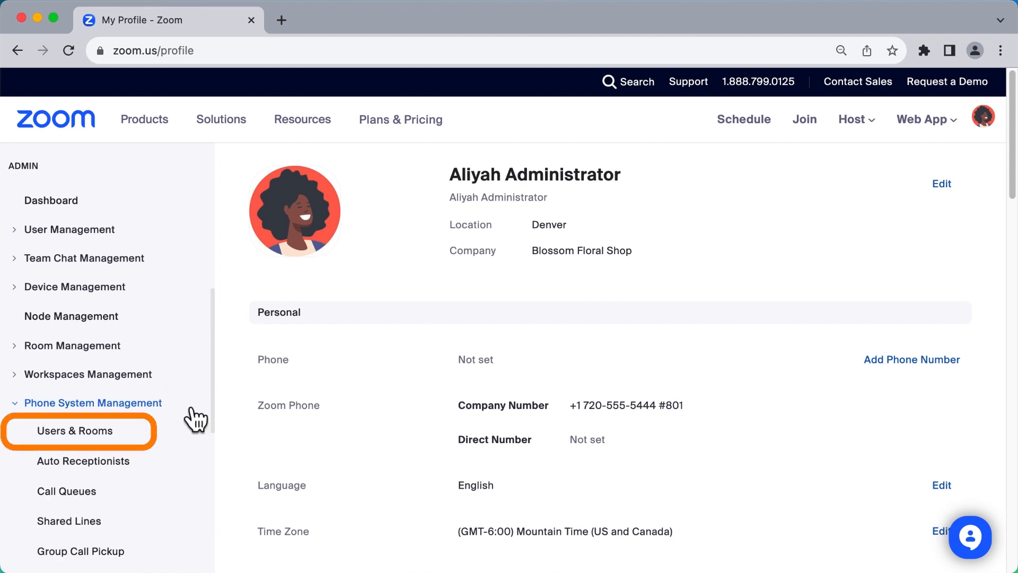
click(74, 430)
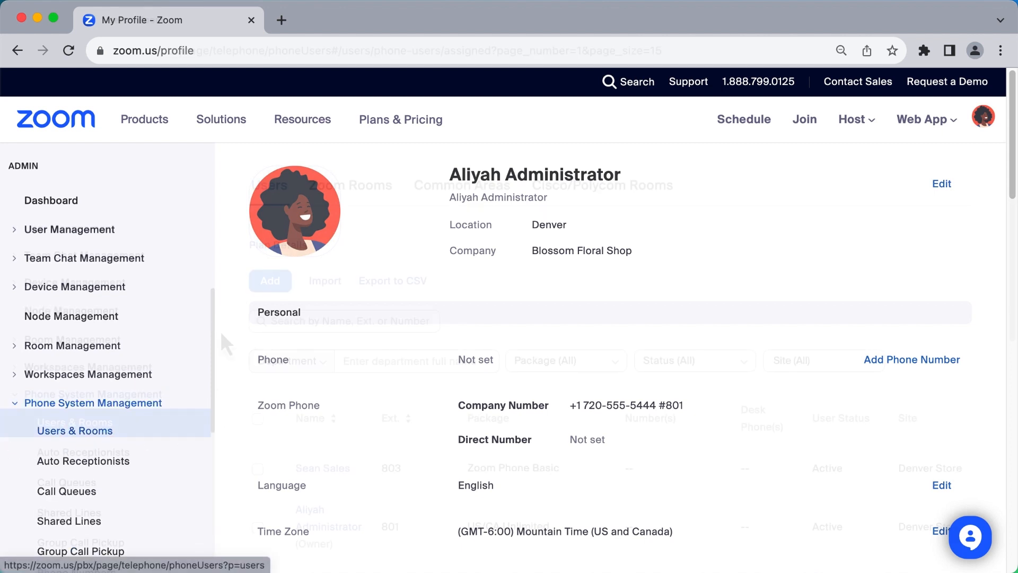
click(74, 422)
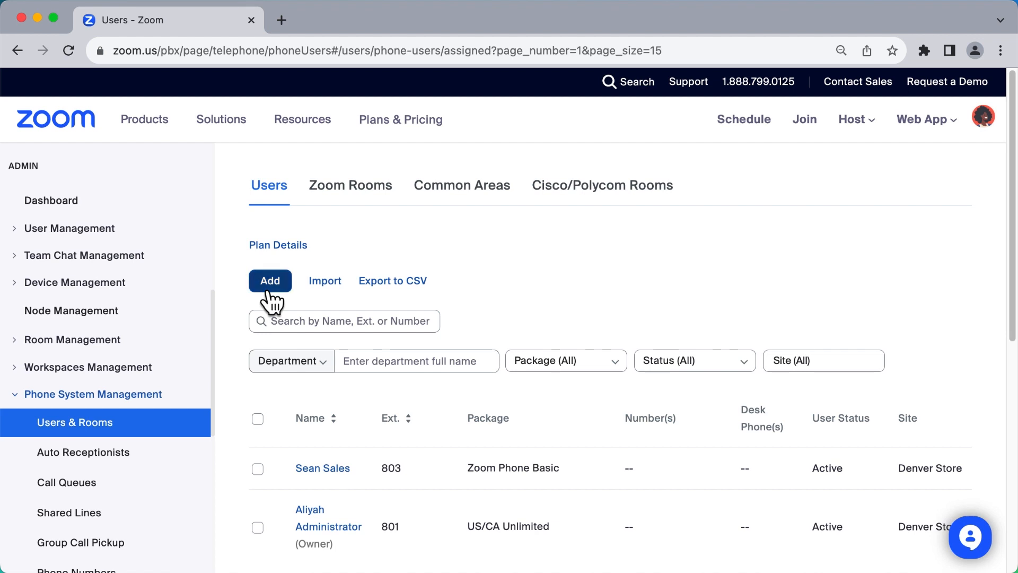
- Add Jenny Java Developer, Hamza HR and Santiago Sales as Denver Store phone users
click(269, 280)
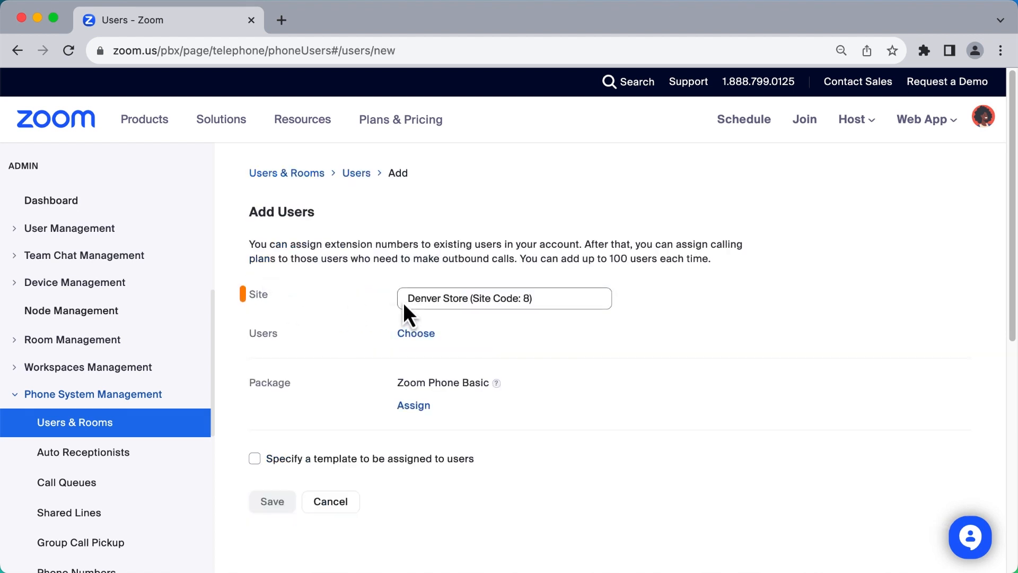
click(503, 298)
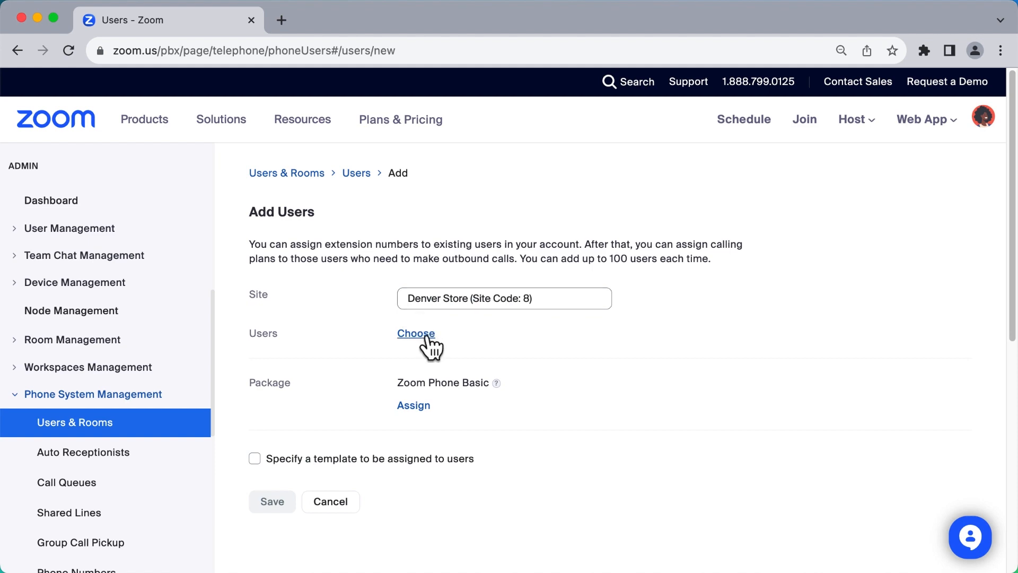
click(415, 334)
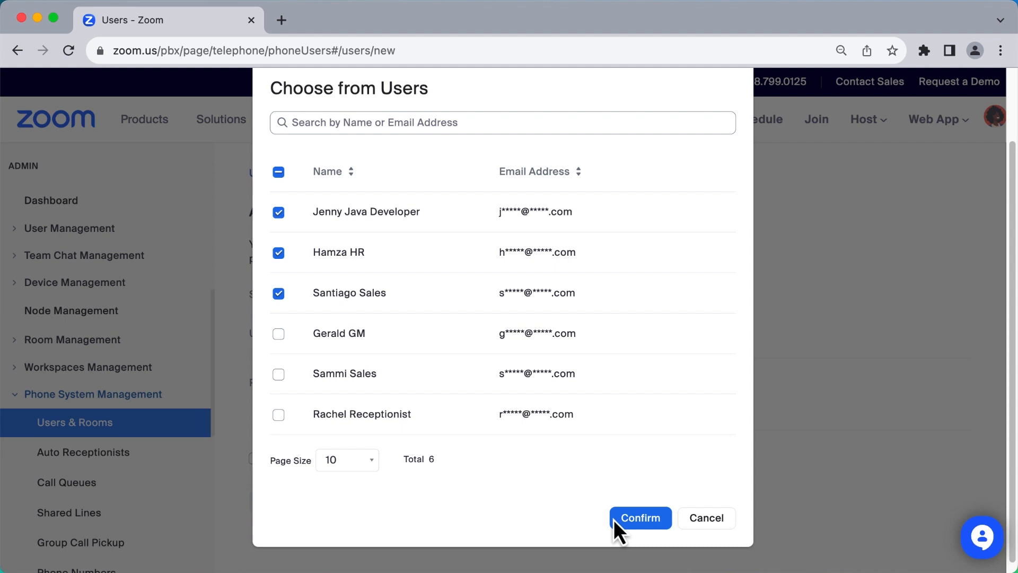
click(639, 518)
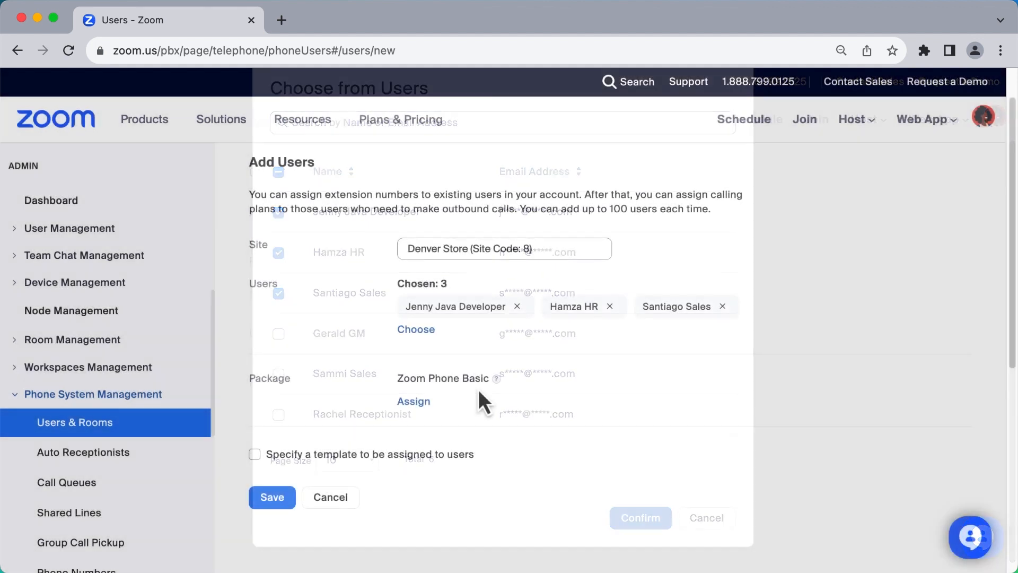
click(638, 517)
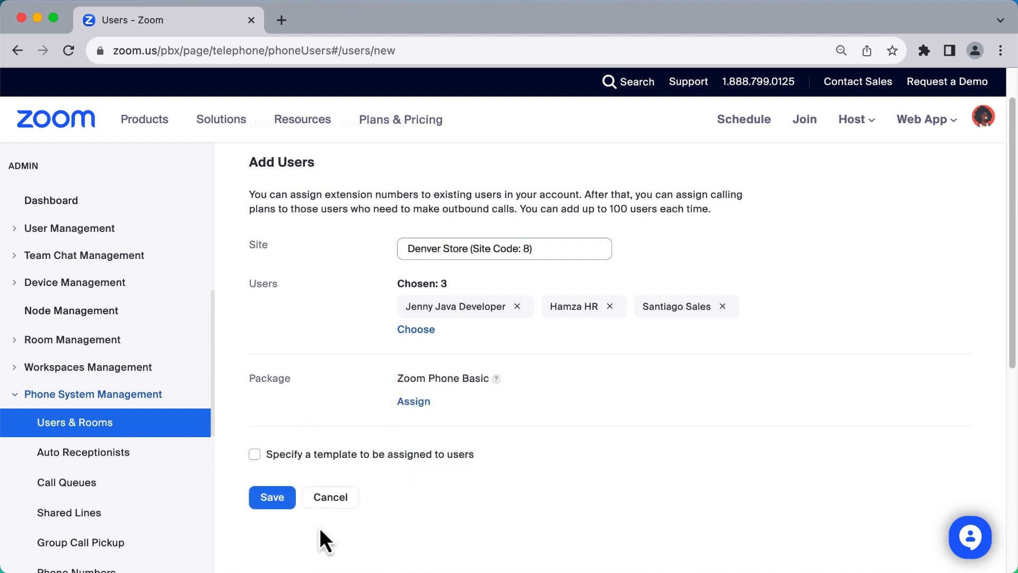
mouse_move(301, 534)
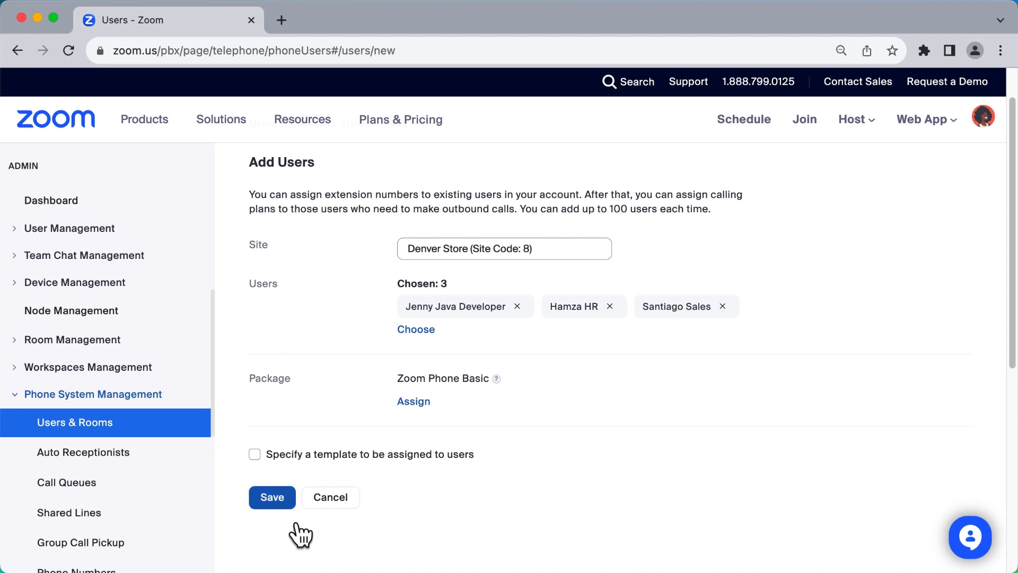
click(271, 496)
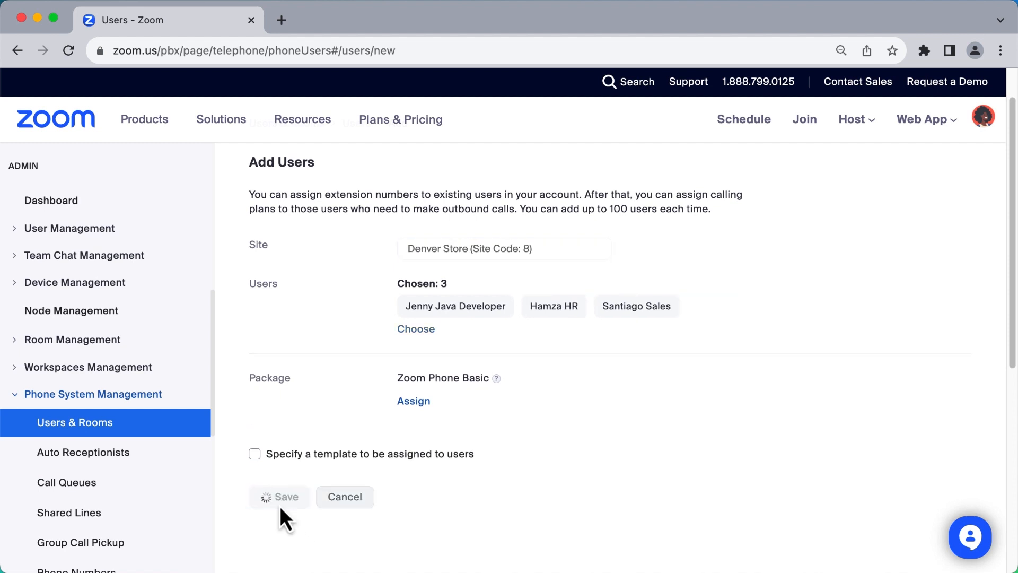
click(279, 497)
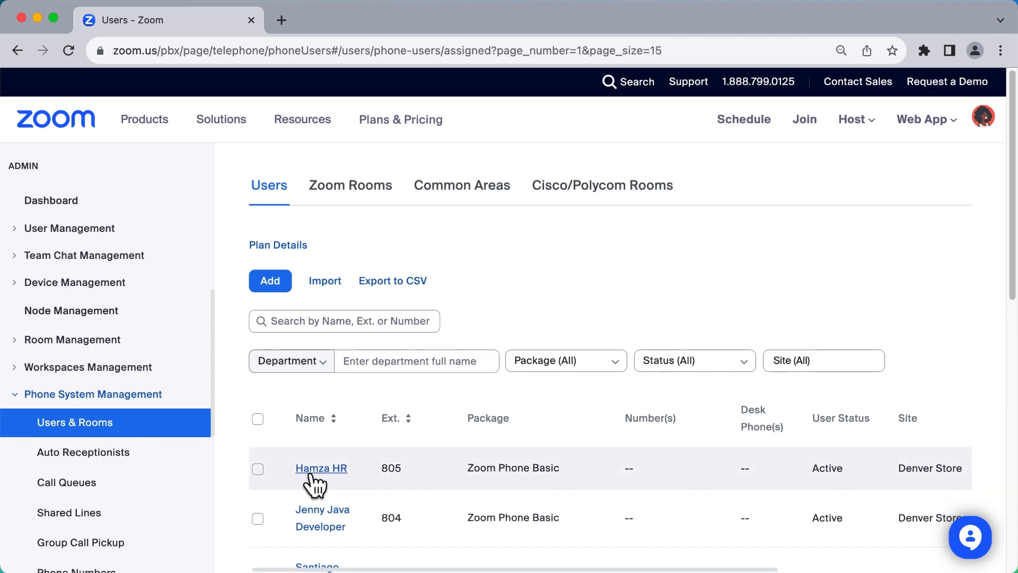
- Assign Hamza HR the US/CA Unlimited Calling Plan package
click(320, 468)
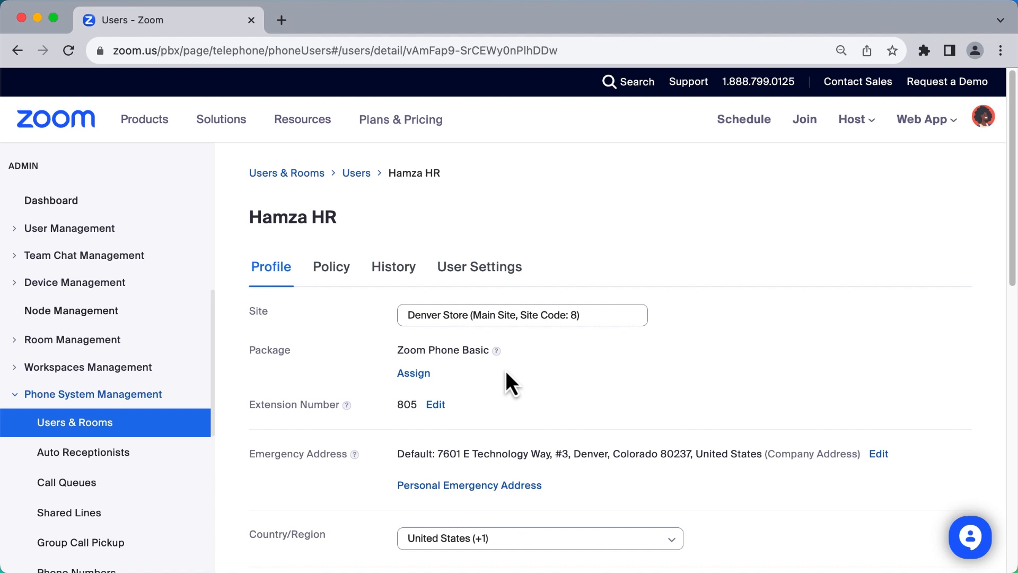
mouse_move(414, 372)
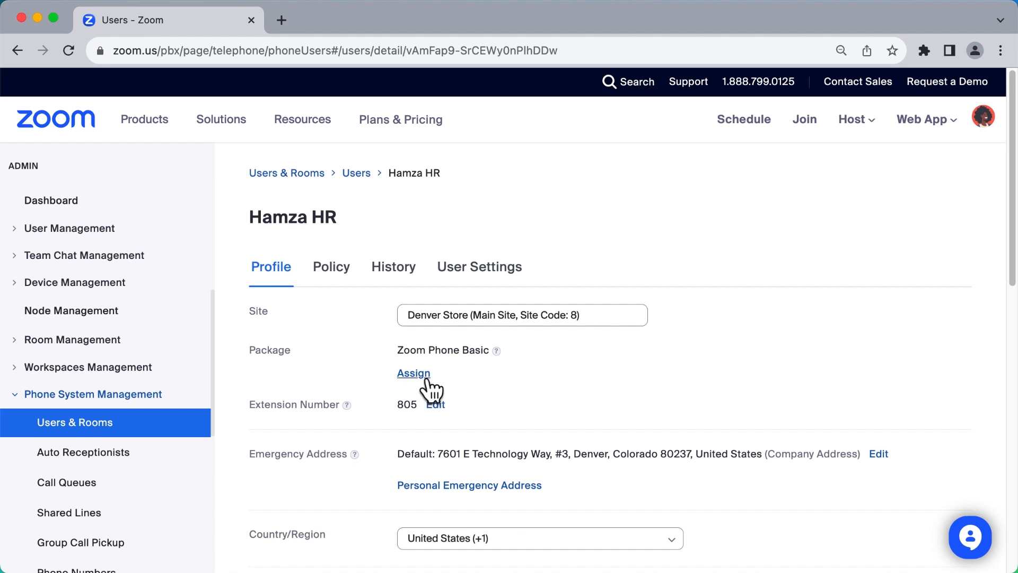
click(412, 373)
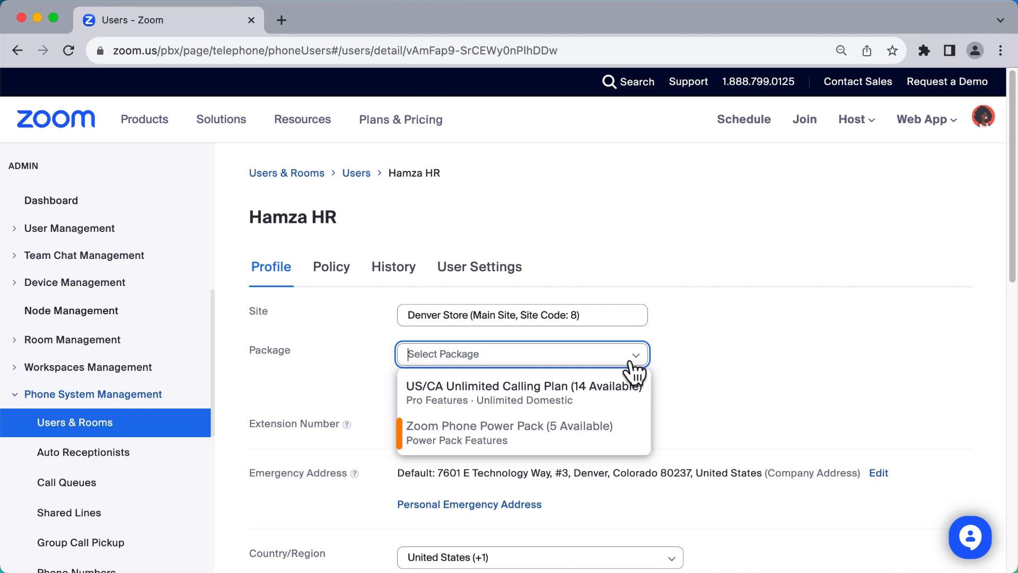
mouse_move(633, 400)
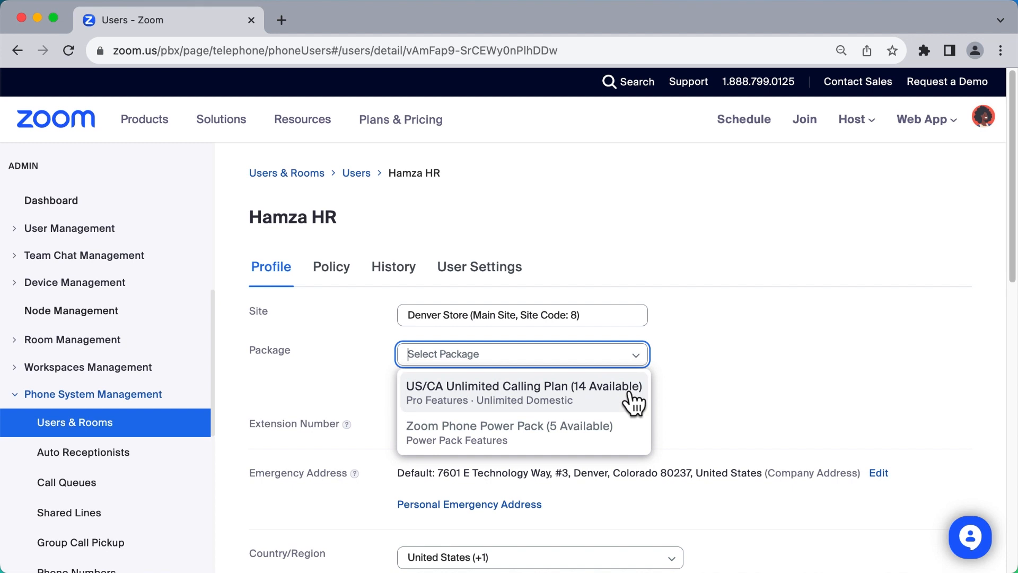
click(522, 386)
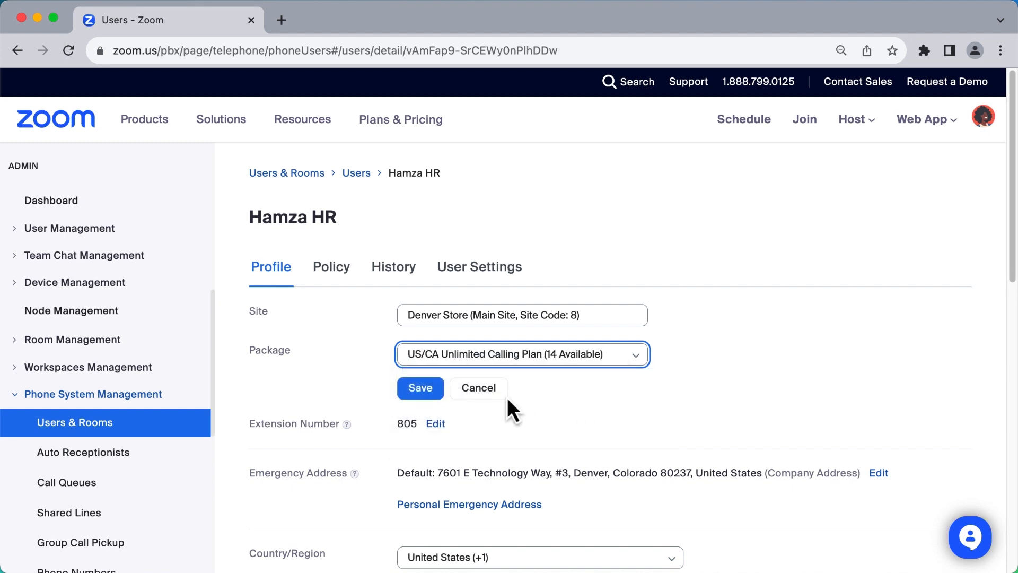
click(420, 389)
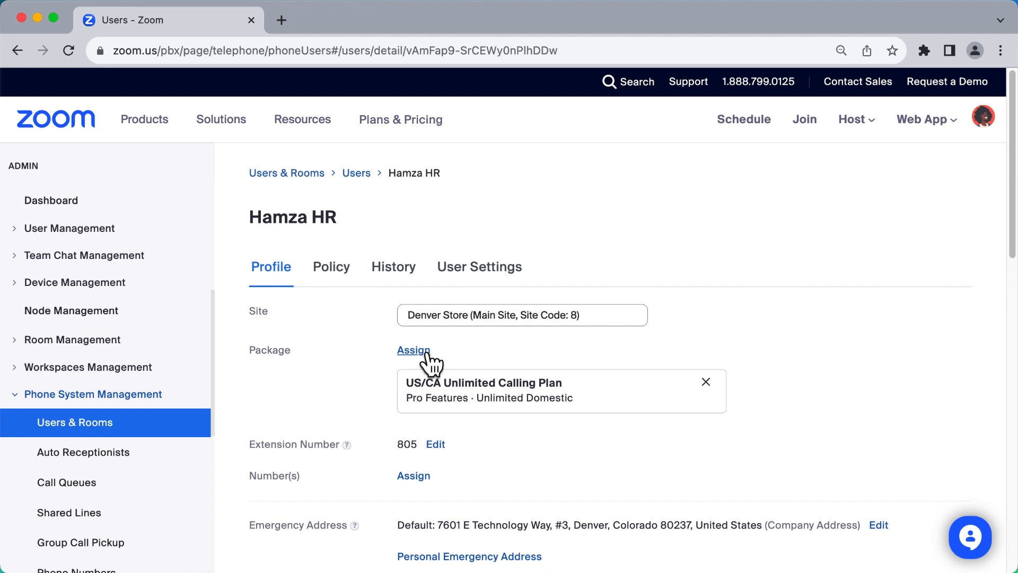
- Add the Zoom Phone Power Pack, then remove it again and confirm the unlimited plan
click(413, 349)
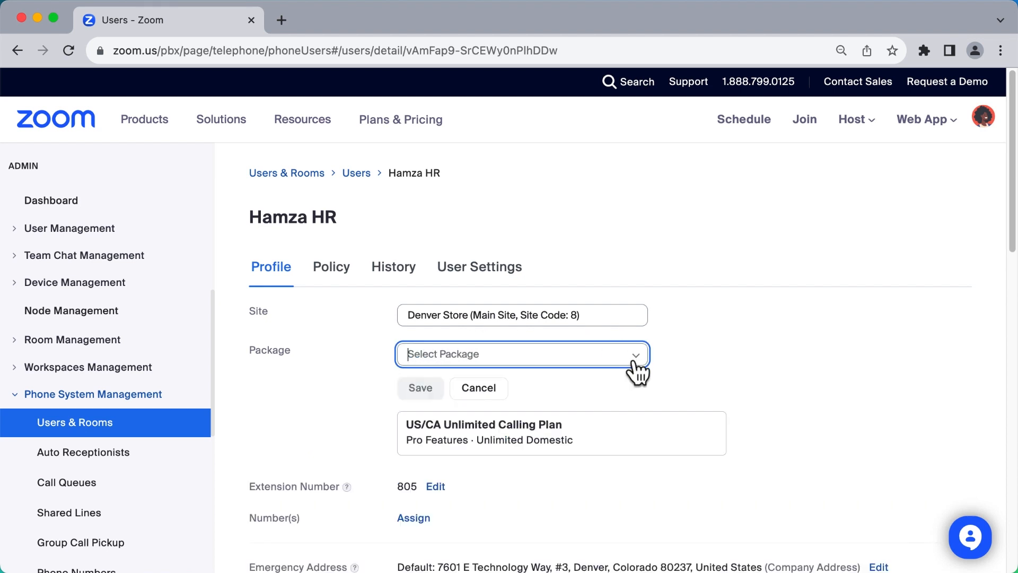
click(522, 354)
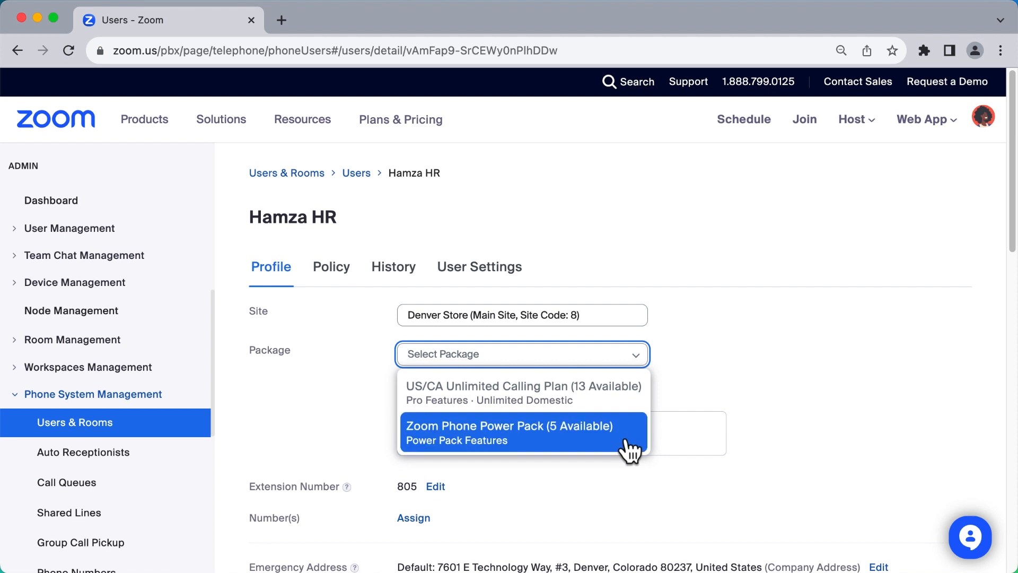
click(522, 433)
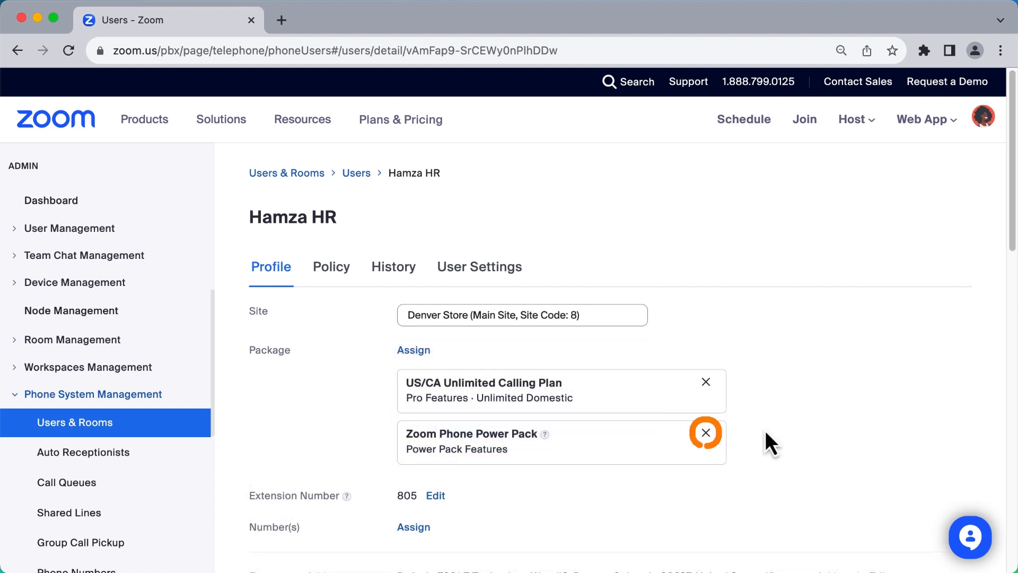
click(705, 433)
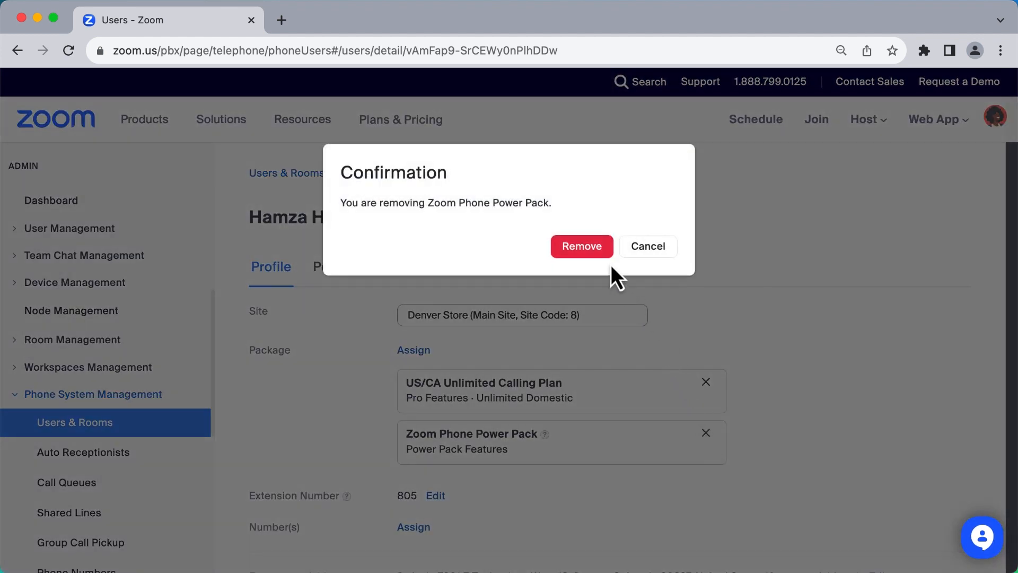
click(580, 246)
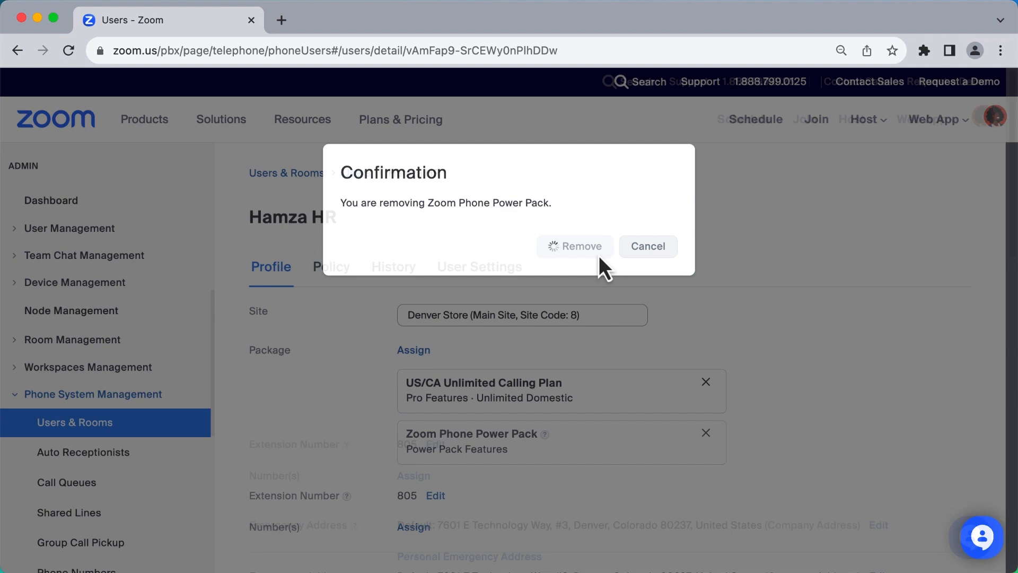
click(574, 246)
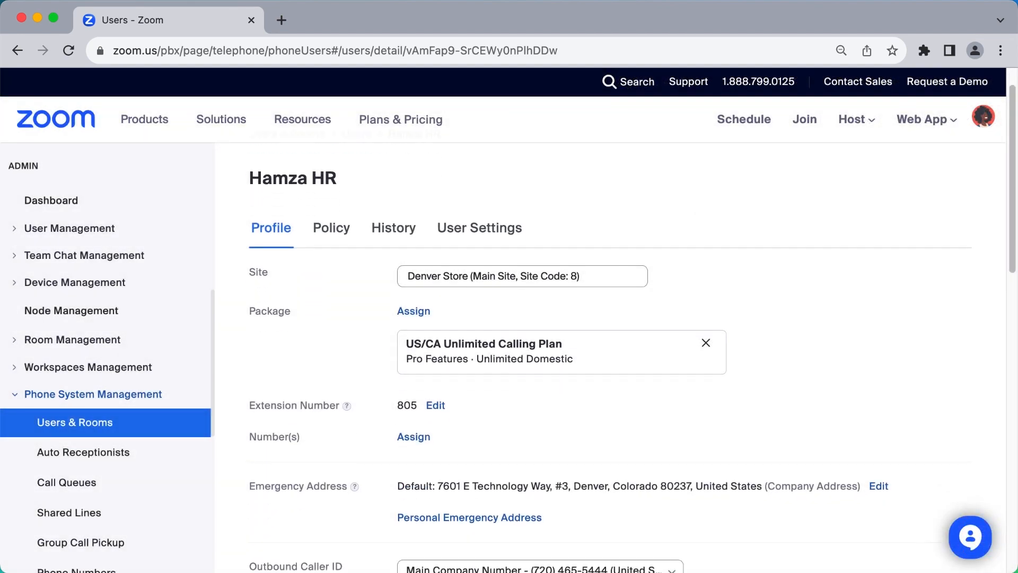
scroll(down, 3)
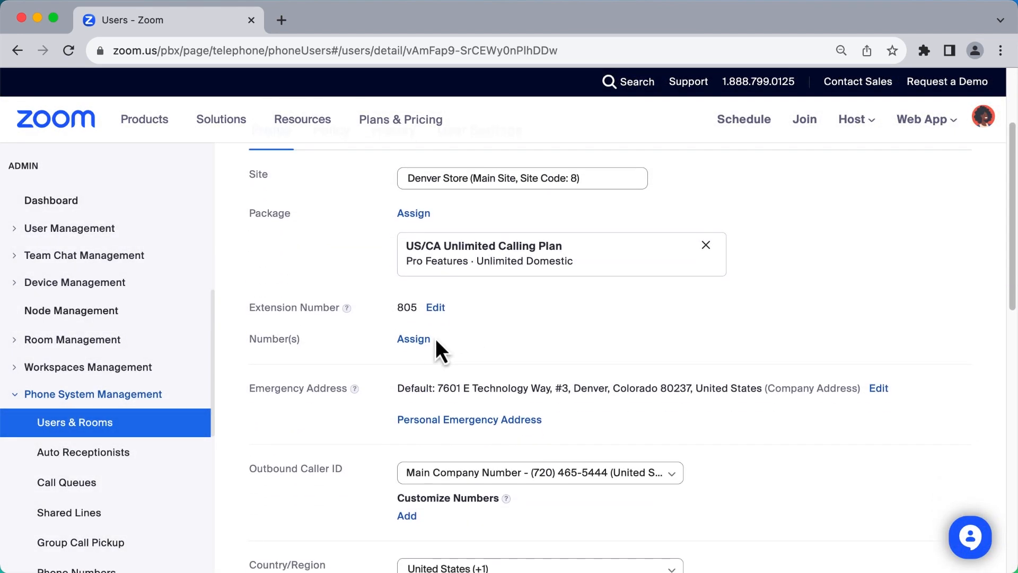
click(414, 338)
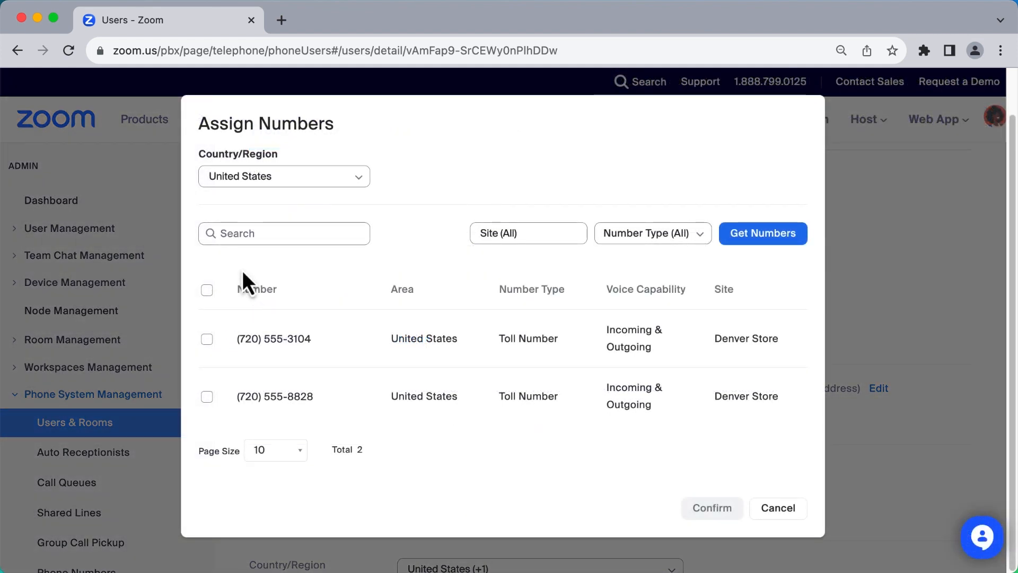
click(284, 234)
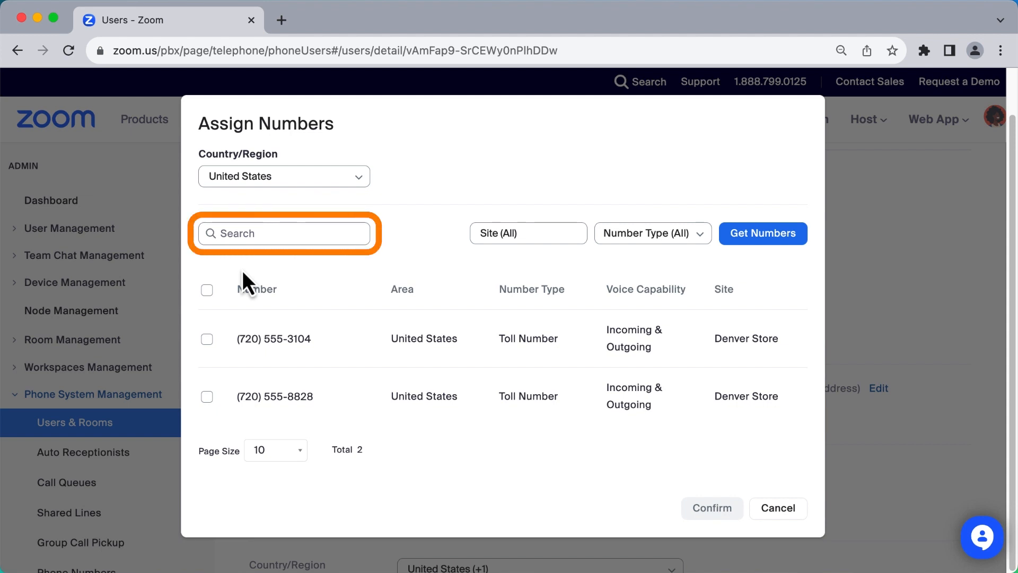
click(528, 234)
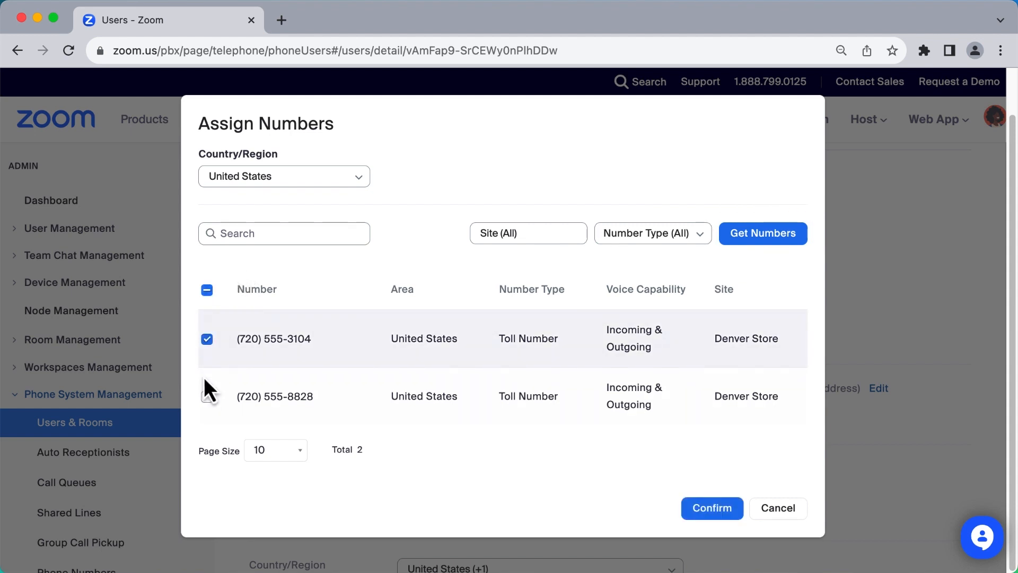
click(206, 395)
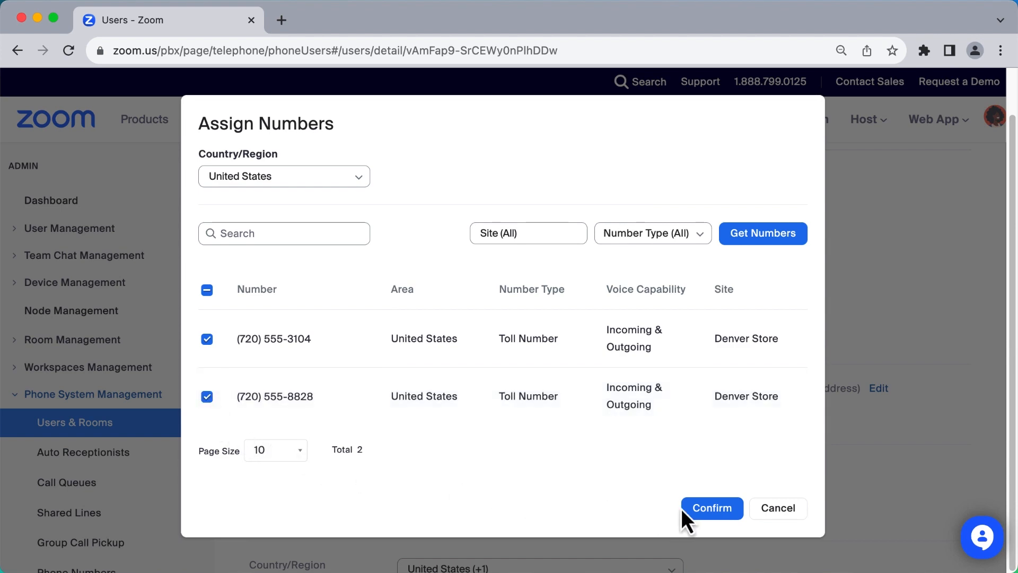
click(712, 508)
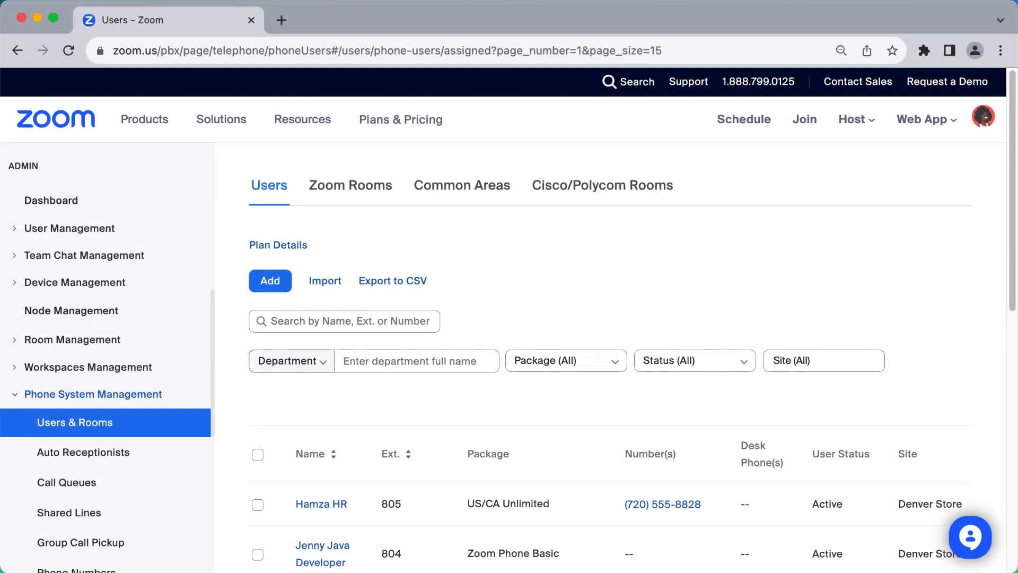
- Give the ext. 804, 806 and 803 users the US/CA Unlimited Calling Plan in bulk
scroll(down, 3)
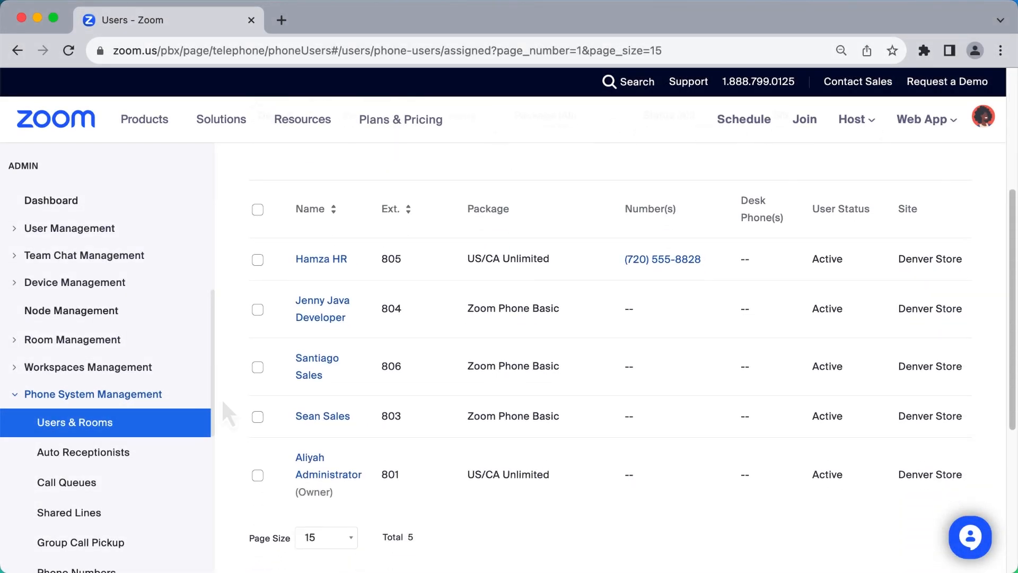
click(258, 417)
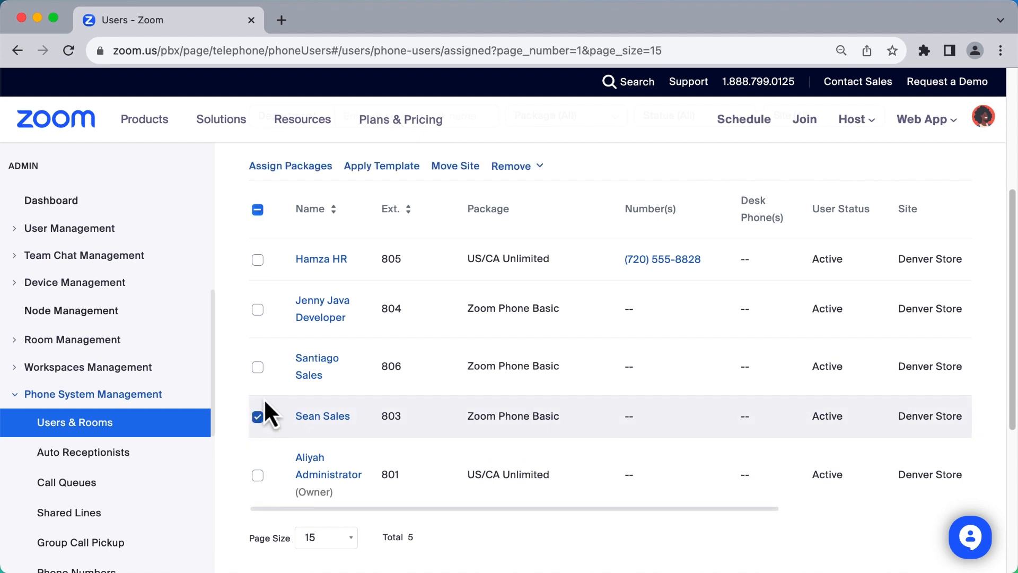
click(258, 309)
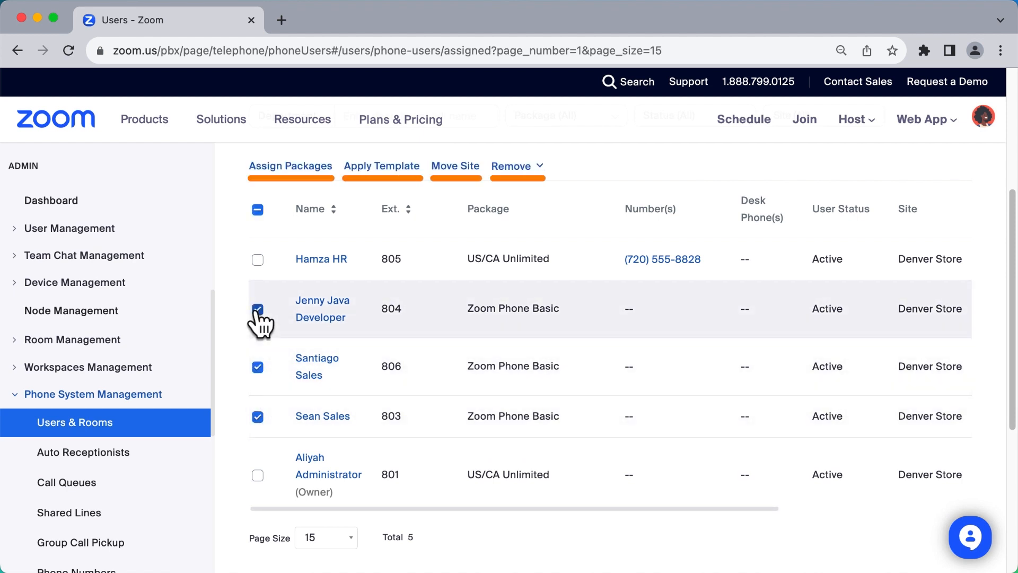
click(289, 165)
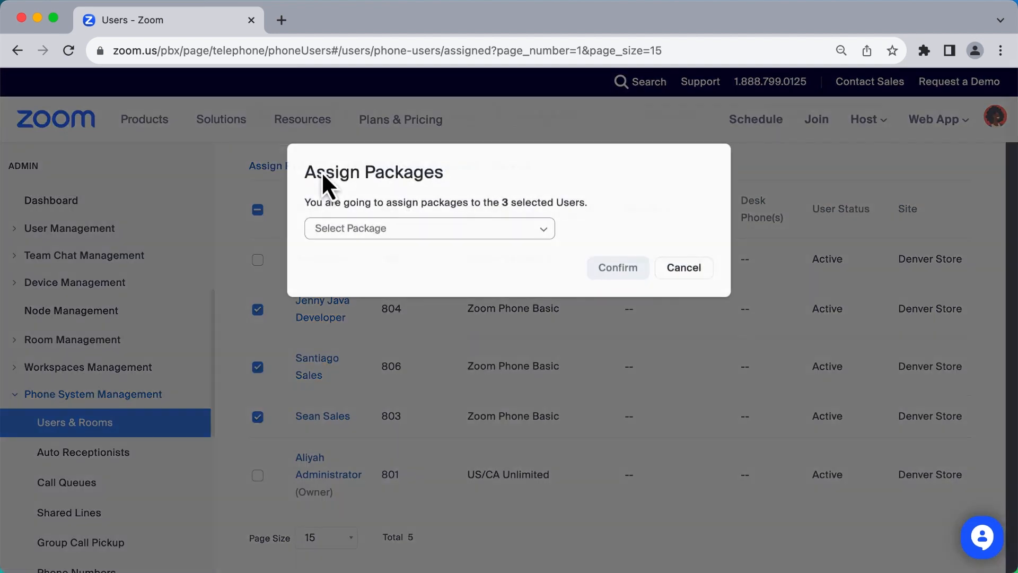
click(428, 228)
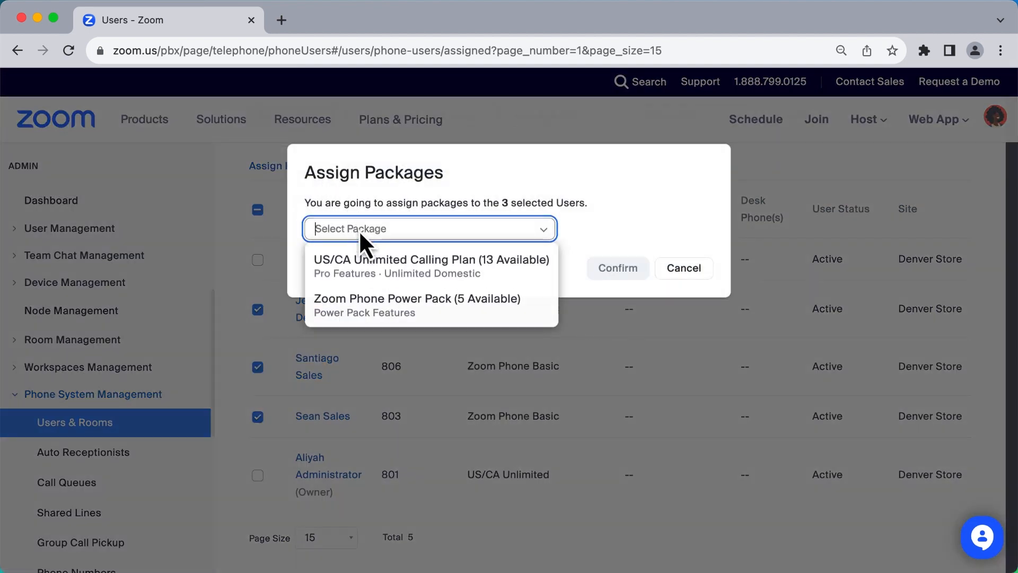
click(430, 265)
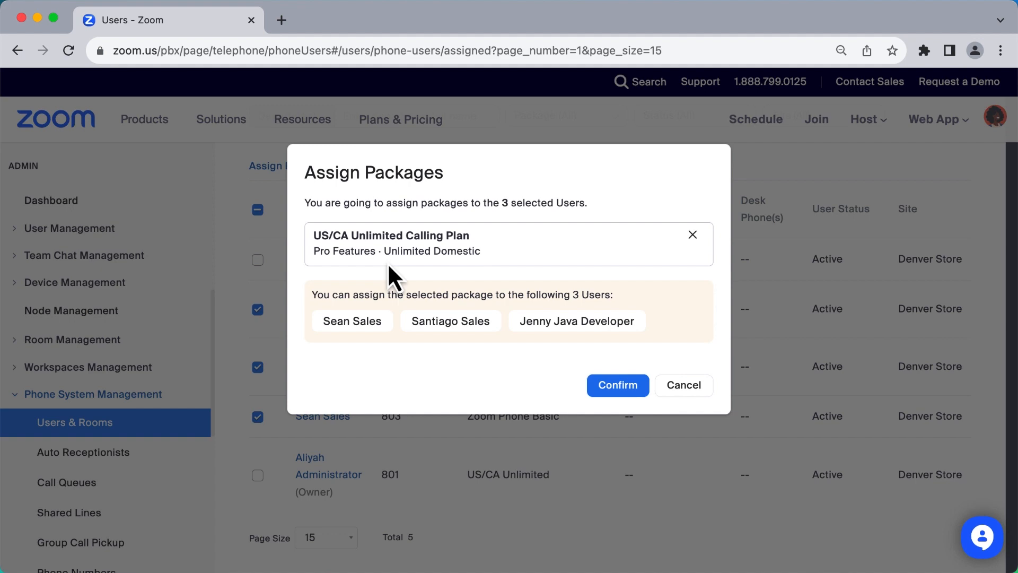
mouse_move(617, 384)
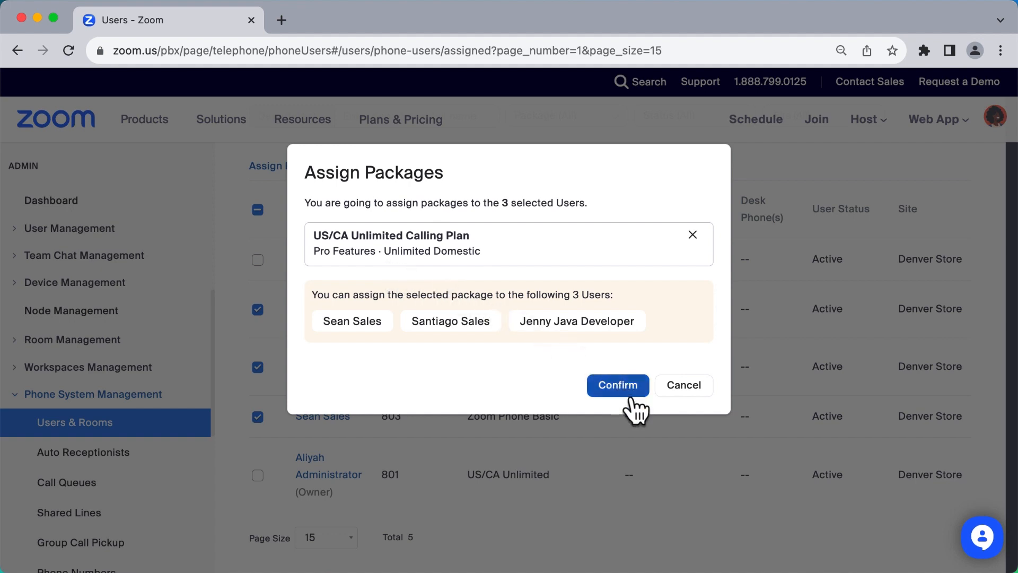
click(617, 384)
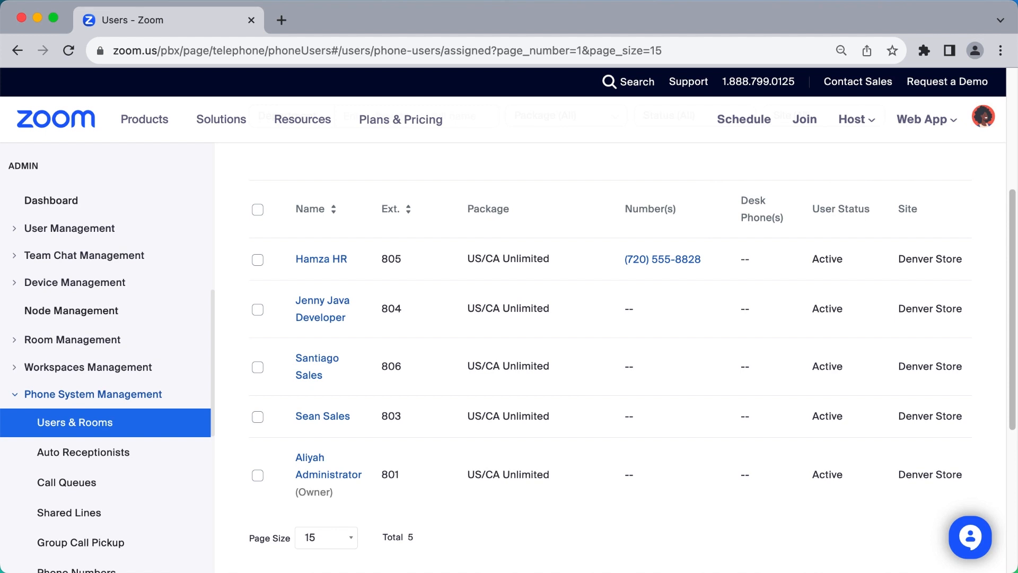
mouse_move(662, 259)
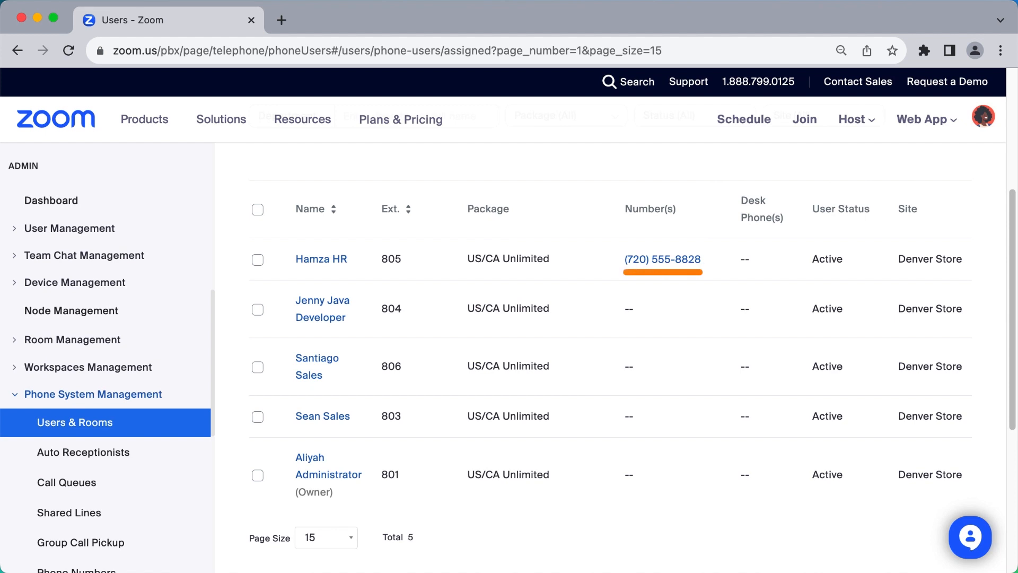
mouse_move(714, 229)
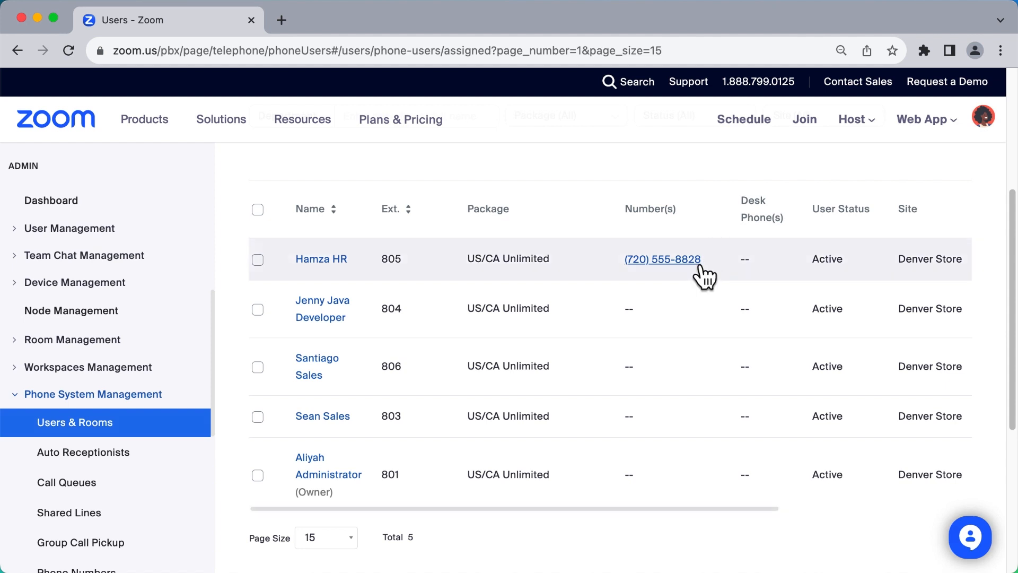
click(662, 259)
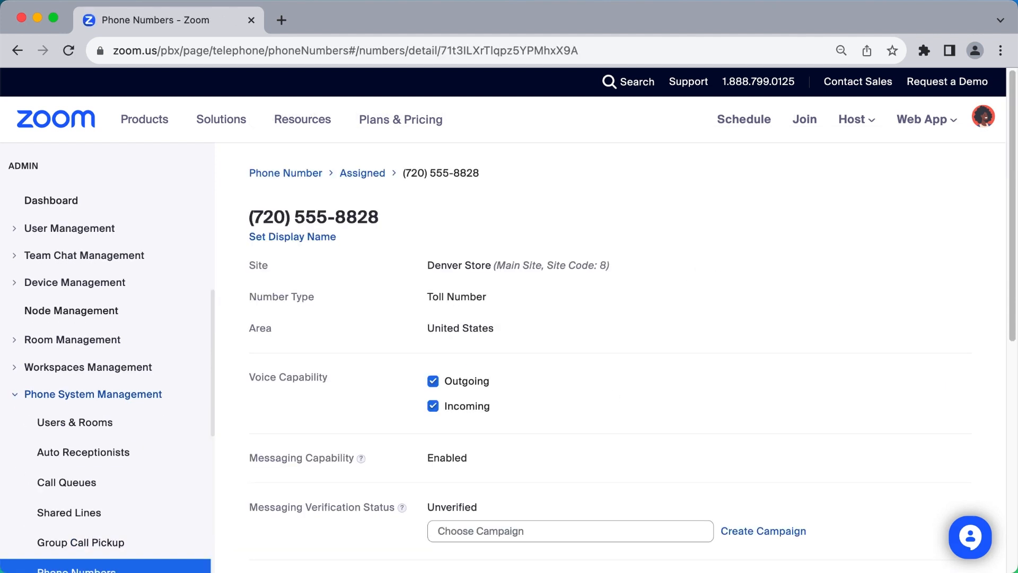
scroll(down, 3)
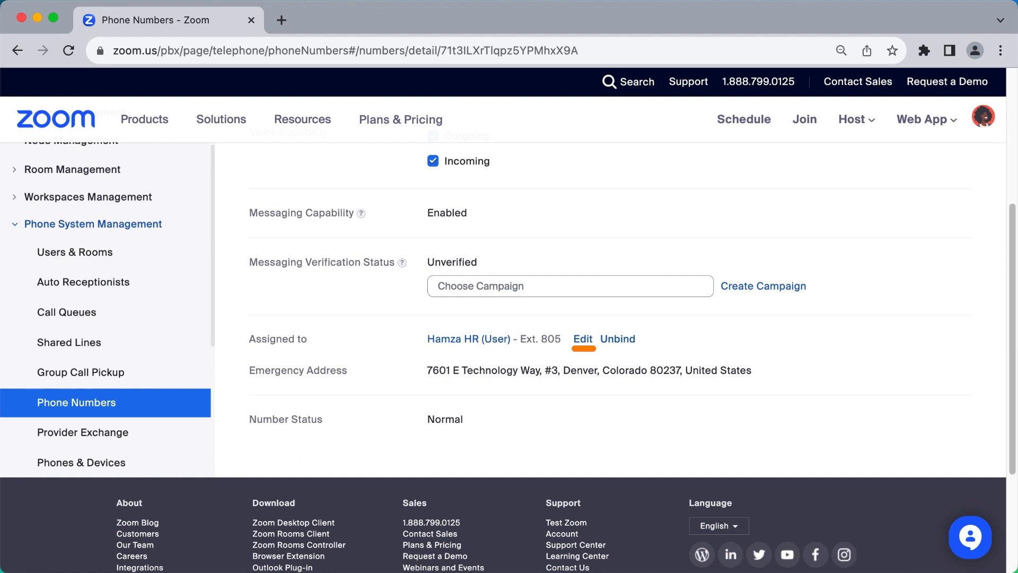
mouse_move(649, 354)
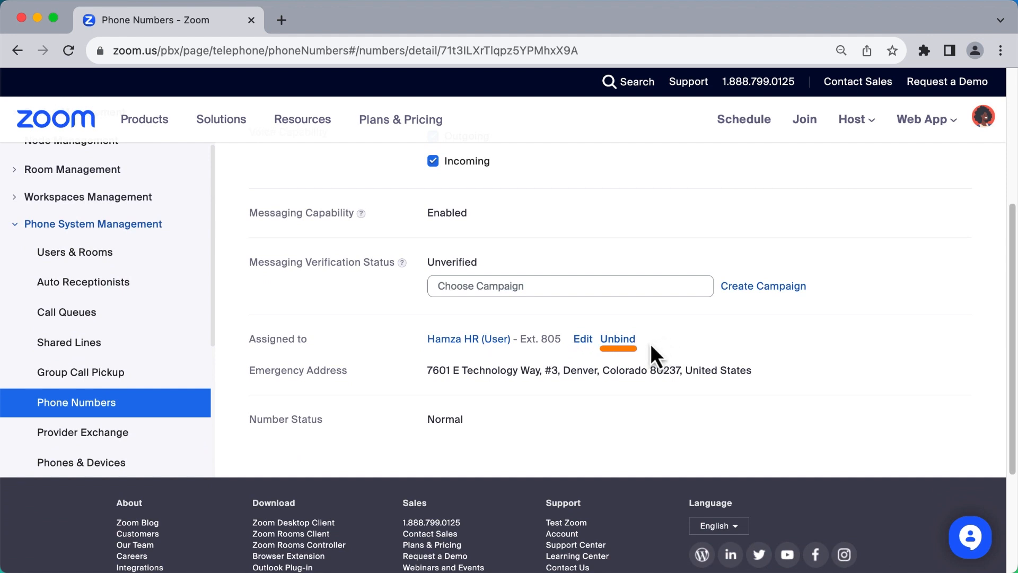
click(617, 339)
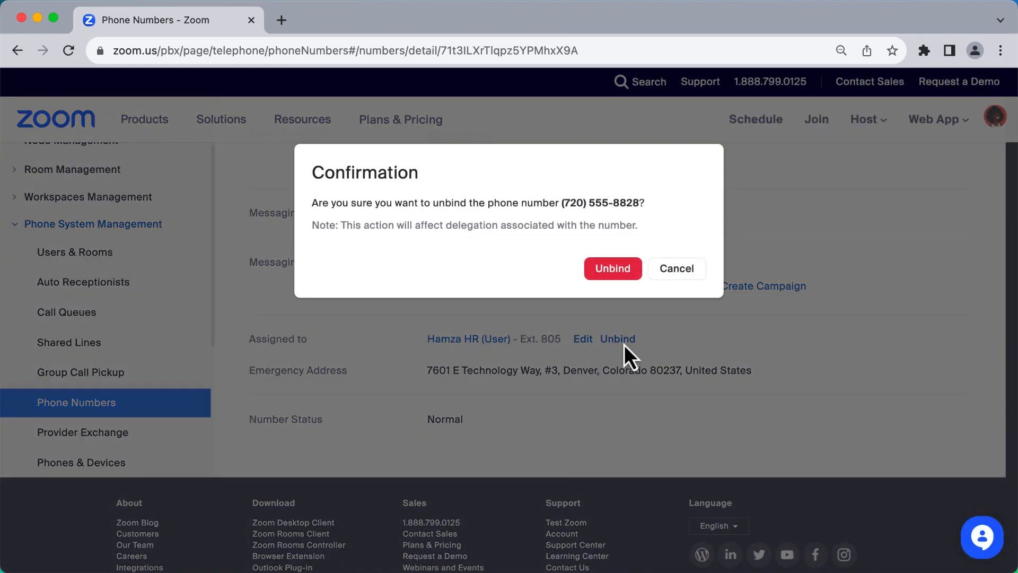
mouse_move(633, 285)
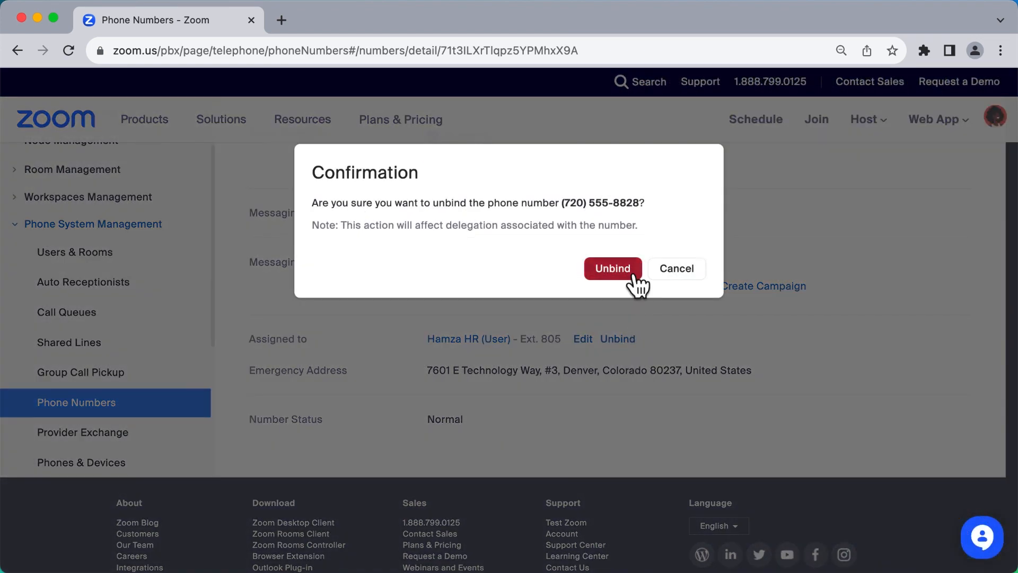
click(612, 268)
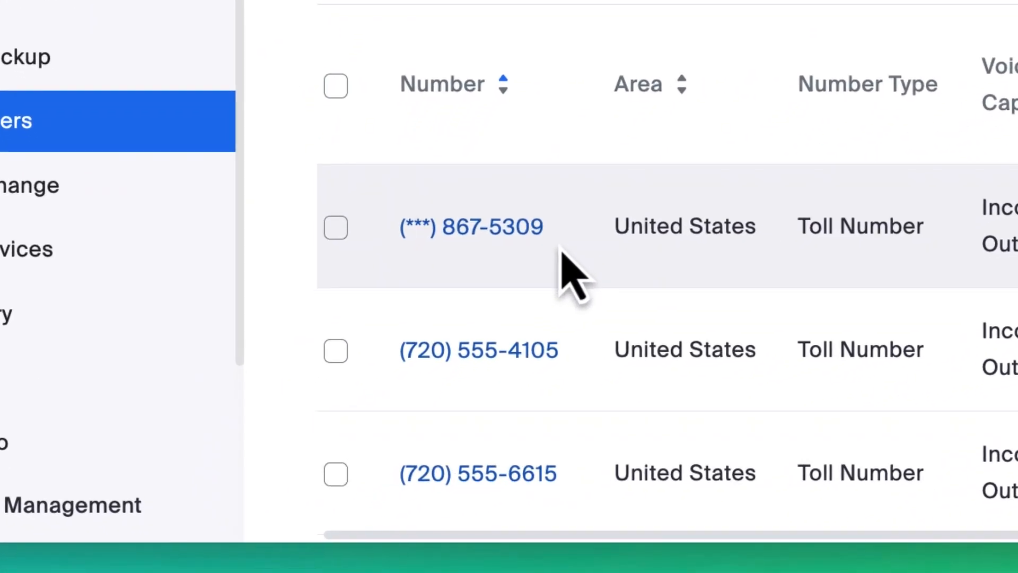
scroll(up, 3)
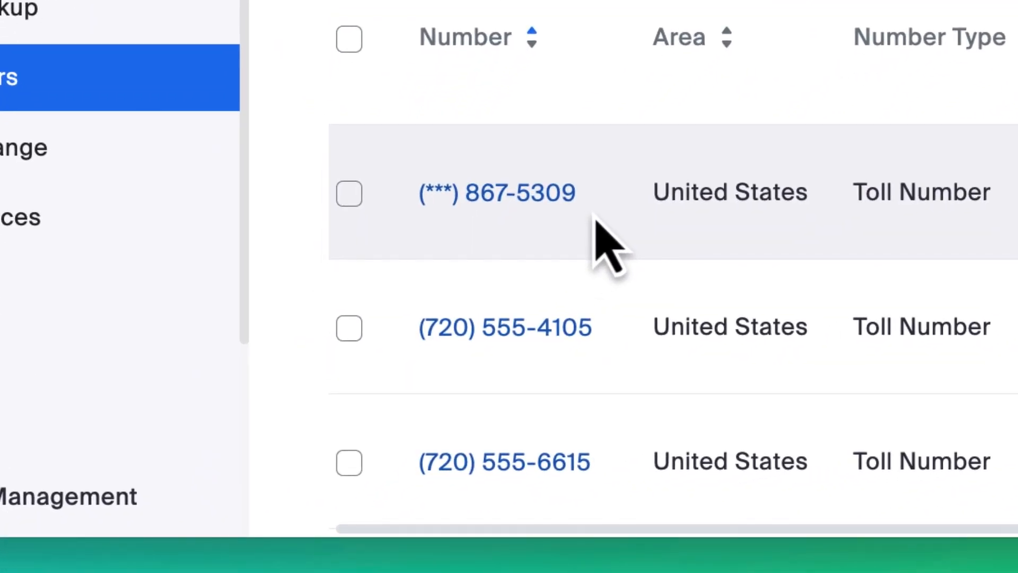